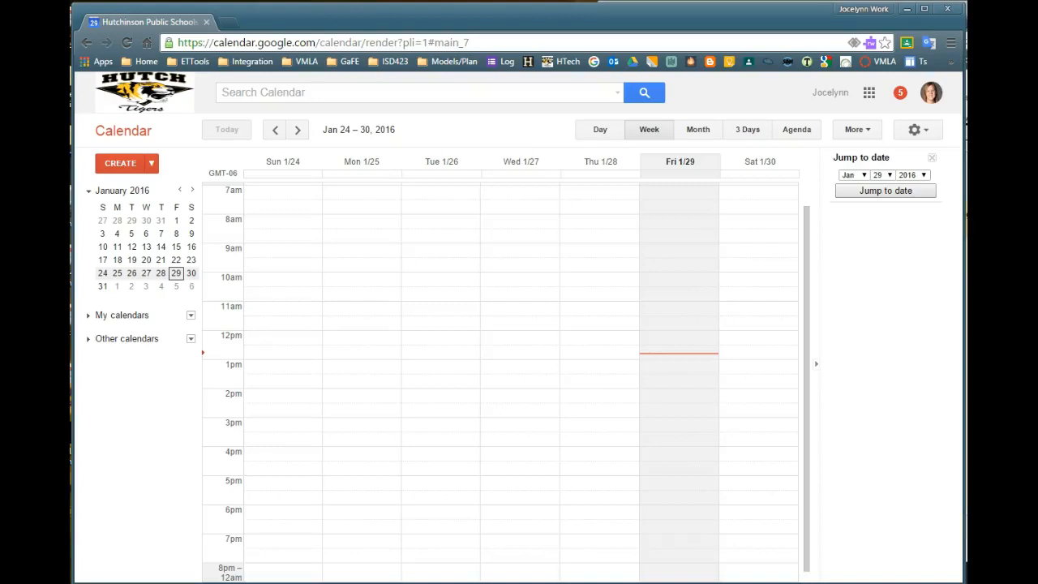
{"action": "mouse_move", "coordinate": [183, 563]}
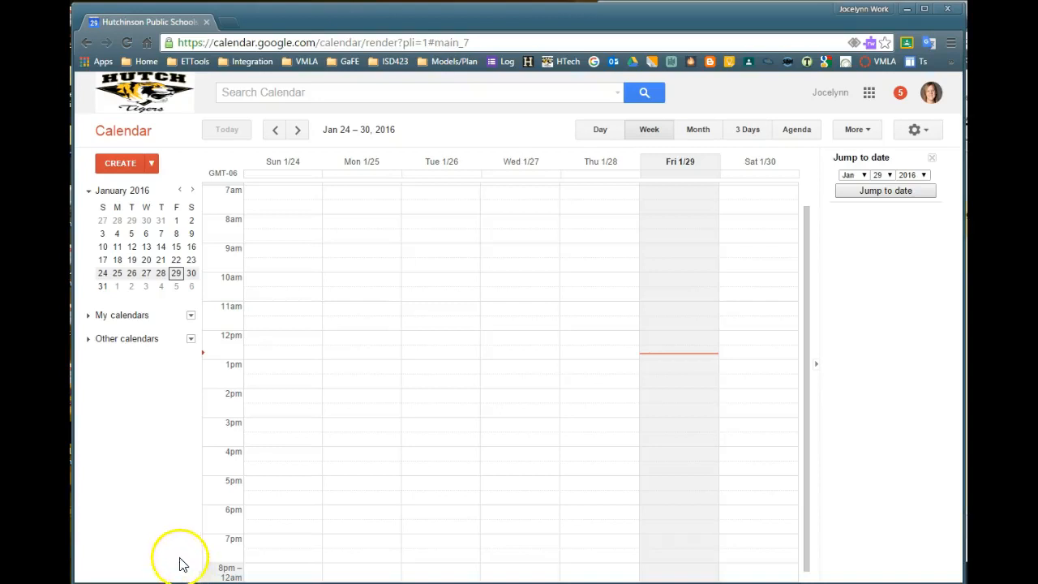
{"action": "mouse_move", "coordinate": [167, 385]}
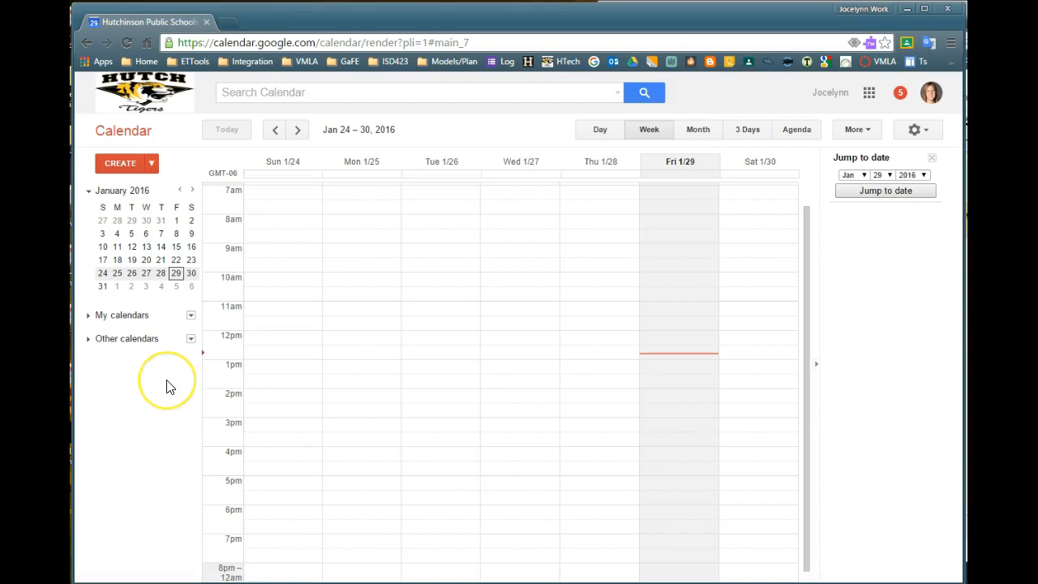
{"action": "mouse_move", "coordinate": [122, 352]}
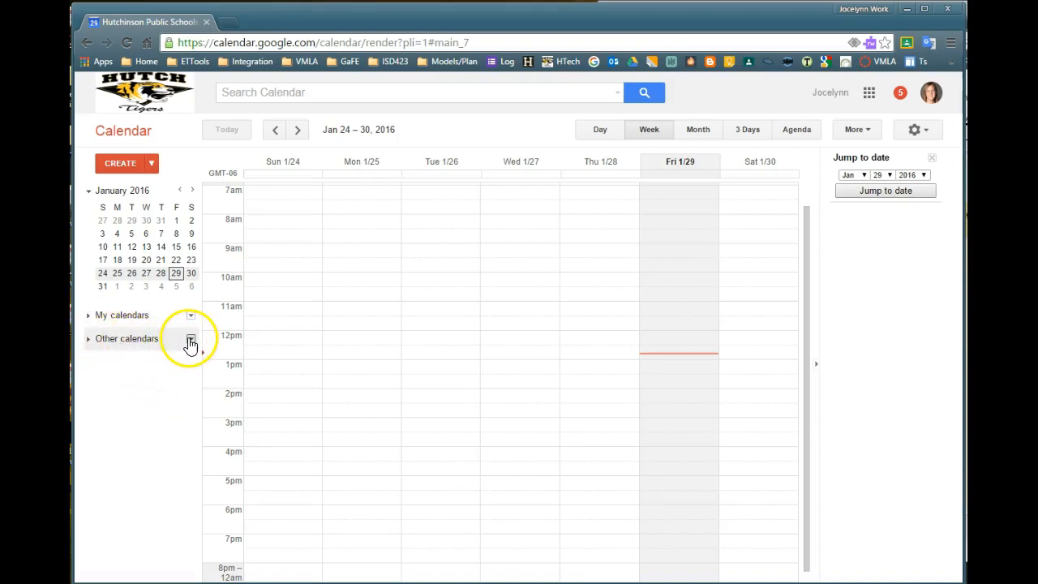
Reach the More category of Interesting Calendars via Other calendars > Browse Interesting Calendars.
{"action": "left_click", "coordinate": [190, 339]}
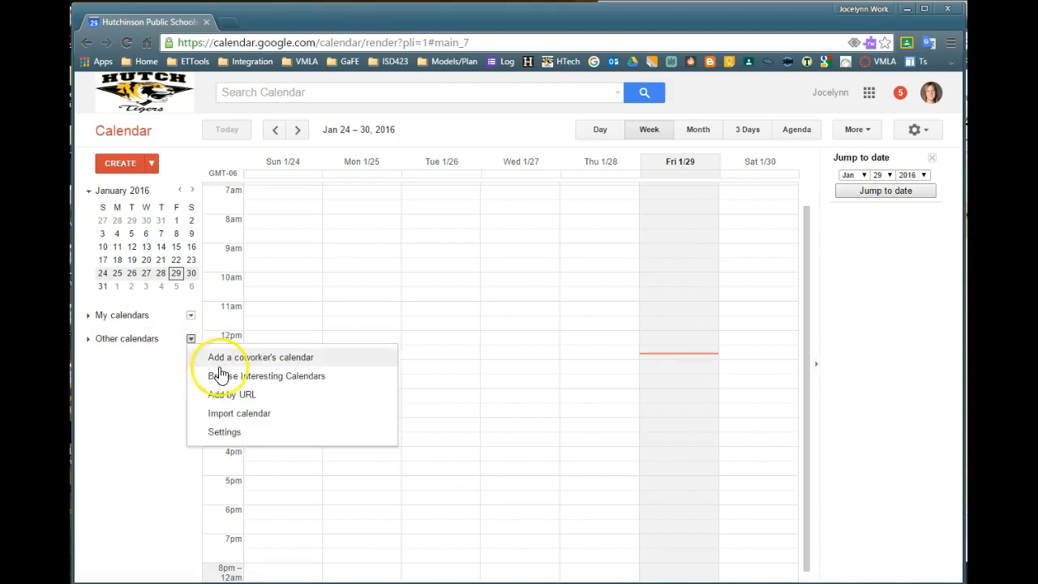
{"action": "left_click", "coordinate": [267, 375]}
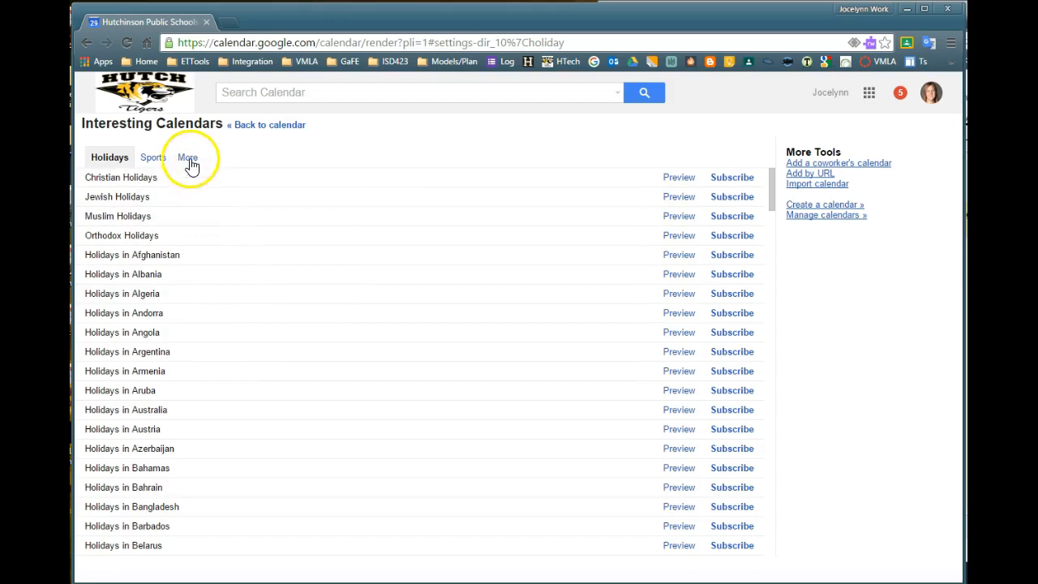
{"action": "left_click", "coordinate": [185, 157]}
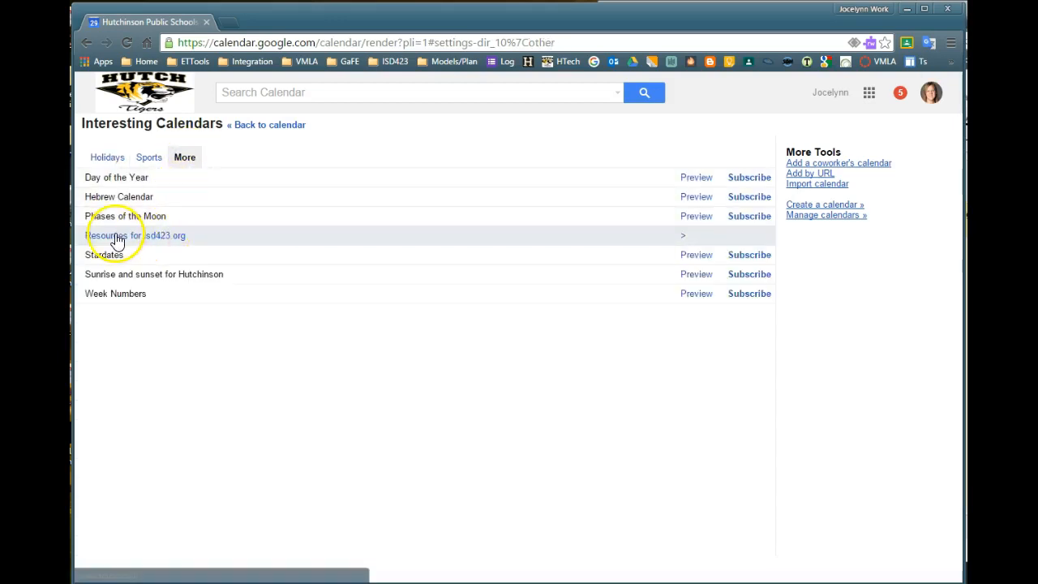
{"action": "mouse_move", "coordinate": [202, 239]}
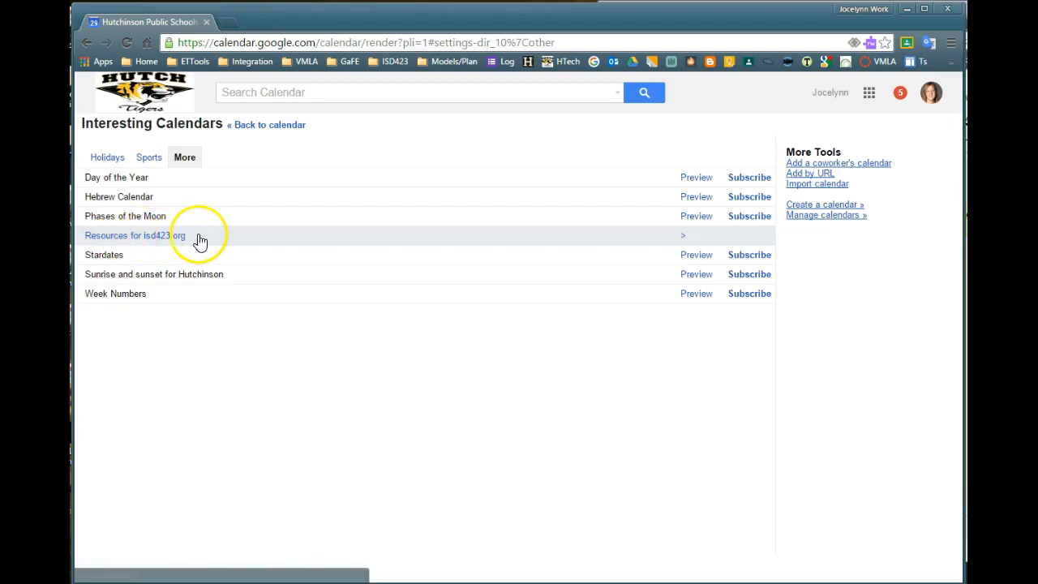
List the isd423.org resources and unsubscribe then resubscribe to HHS East Computer Lab.
{"action": "left_click", "coordinate": [135, 235]}
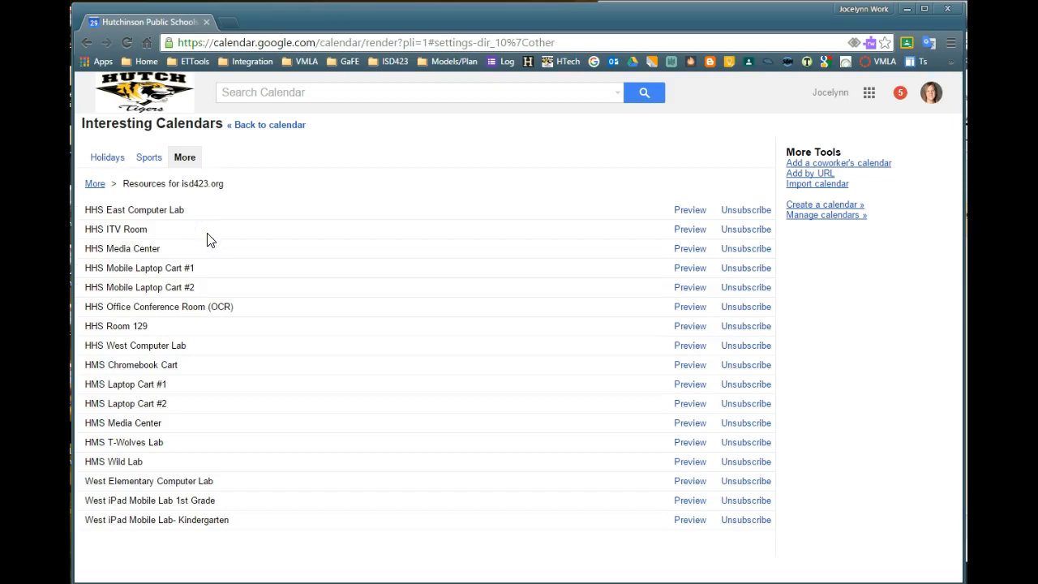
{"action": "mouse_move", "coordinate": [209, 526]}
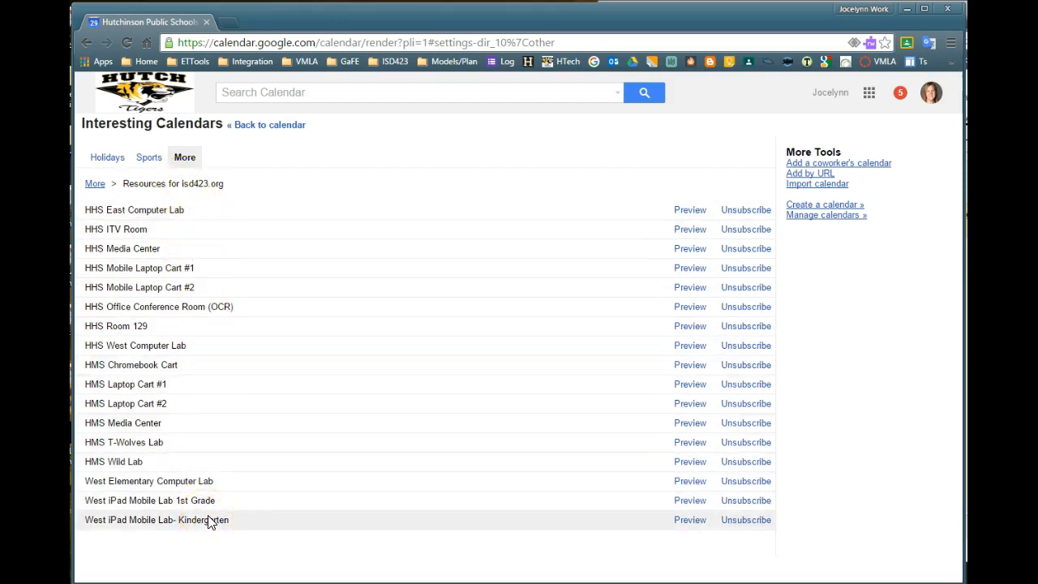
{"action": "mouse_move", "coordinate": [170, 537]}
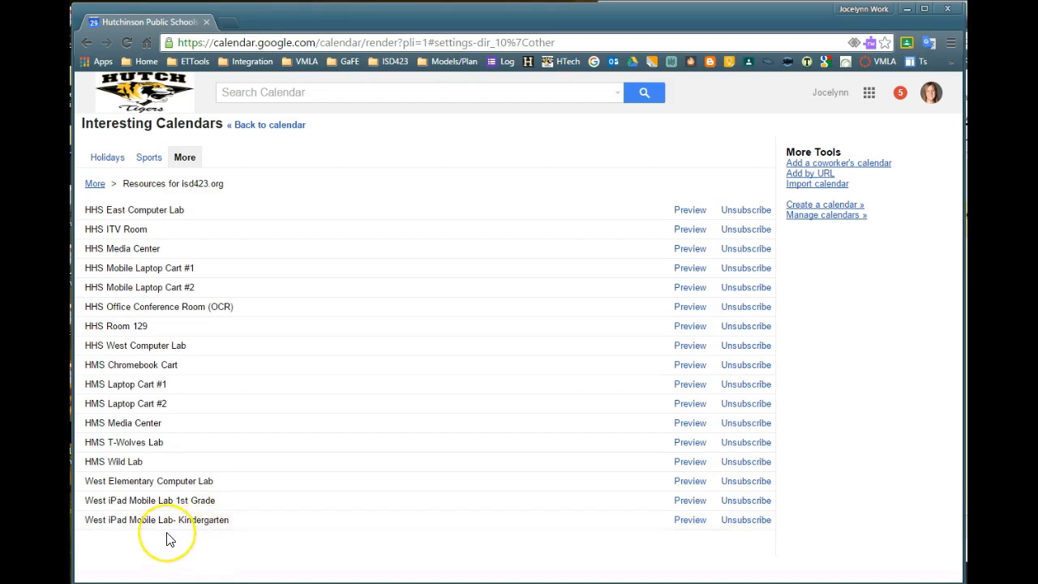
{"action": "mouse_move", "coordinate": [459, 462]}
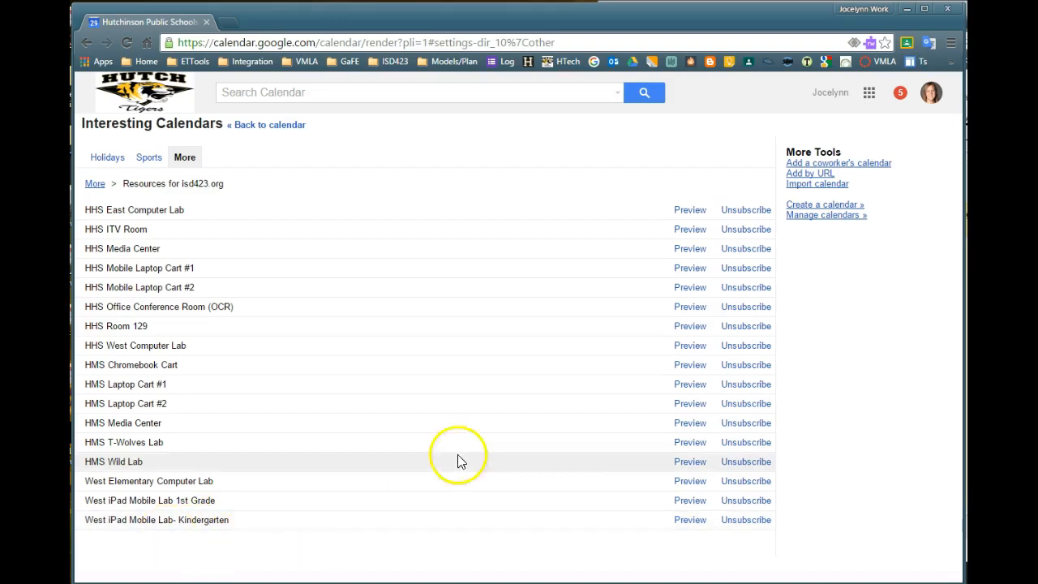
{"action": "mouse_move", "coordinate": [758, 227]}
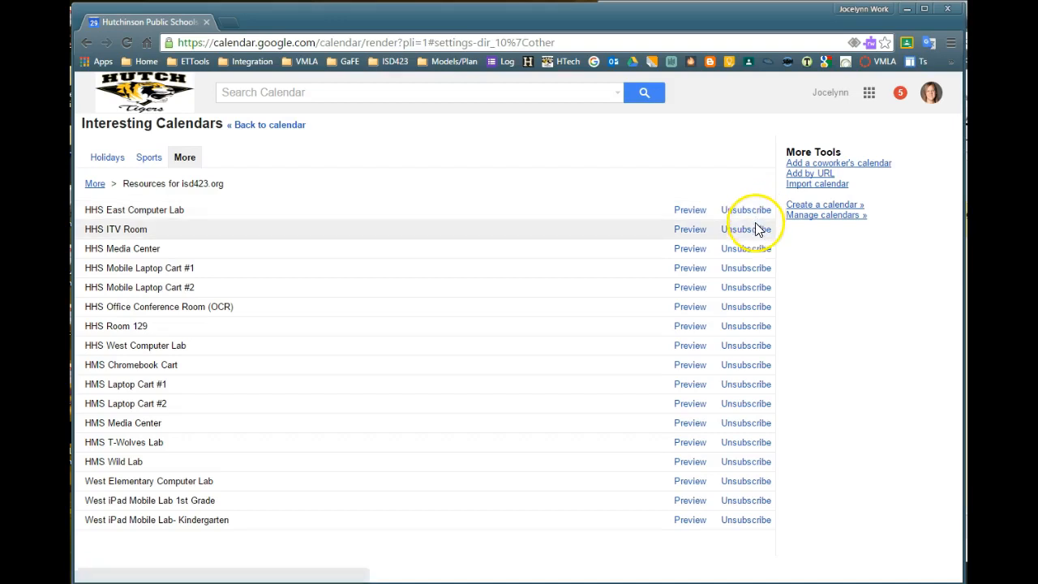
{"action": "mouse_move", "coordinate": [766, 215]}
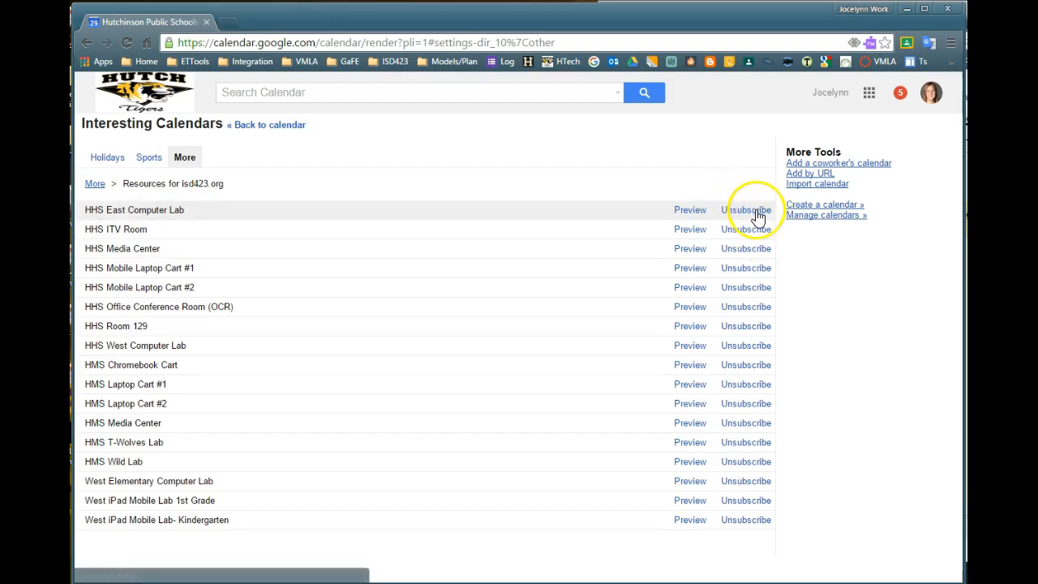
{"action": "left_click", "coordinate": [746, 210]}
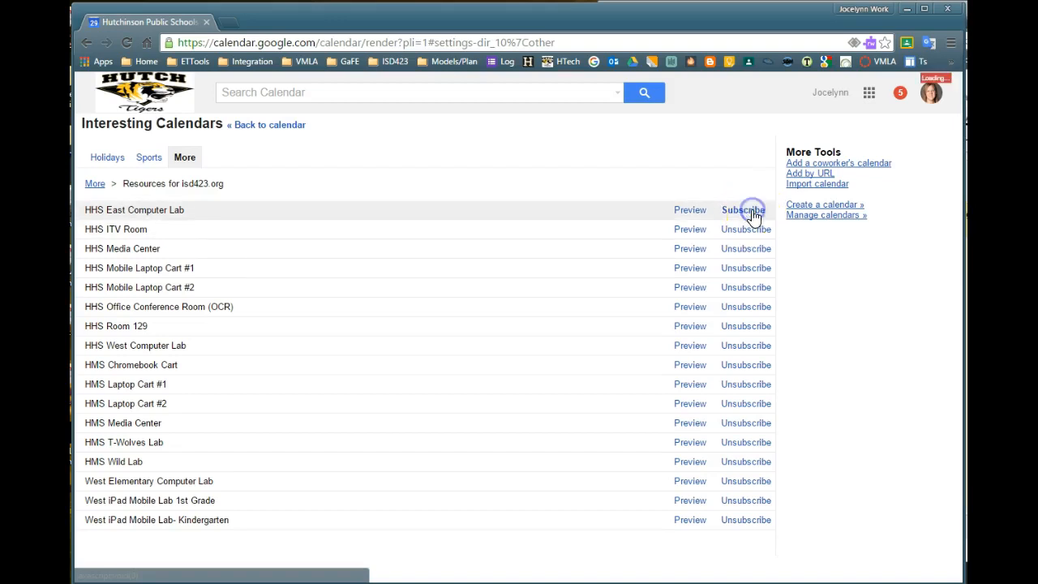
{"action": "left_click", "coordinate": [744, 209]}
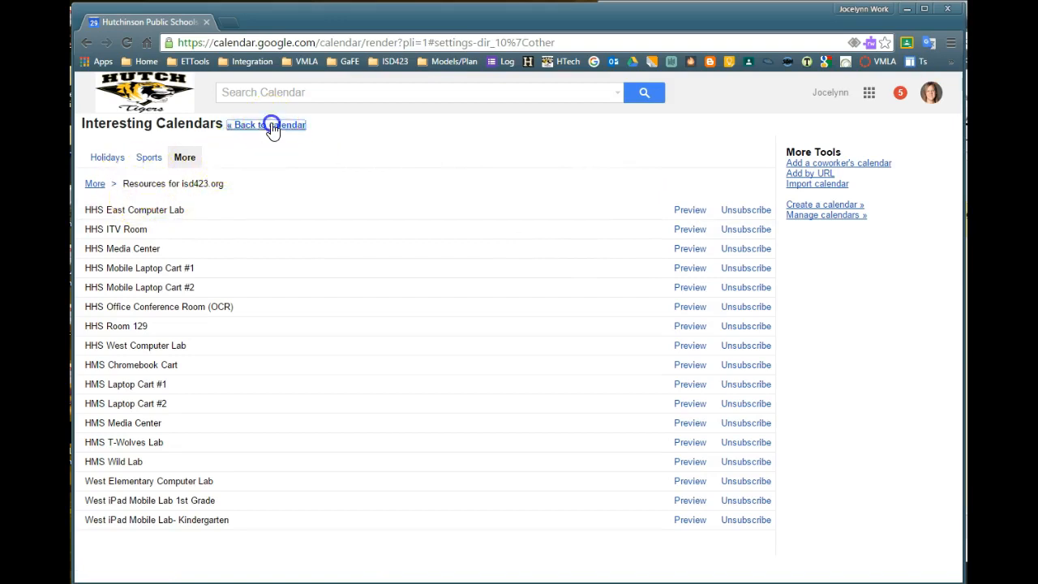
Return to the week view and check the resource calendars under My calendars.
{"action": "left_click", "coordinate": [267, 124]}
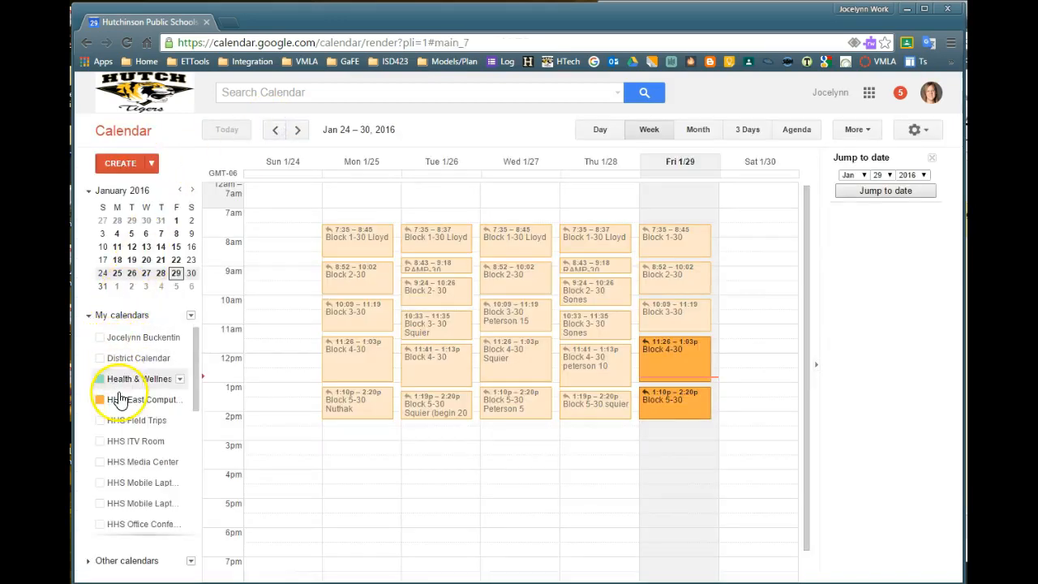
{"action": "scroll", "scroll_direction": "down", "scroll_amount": 3}
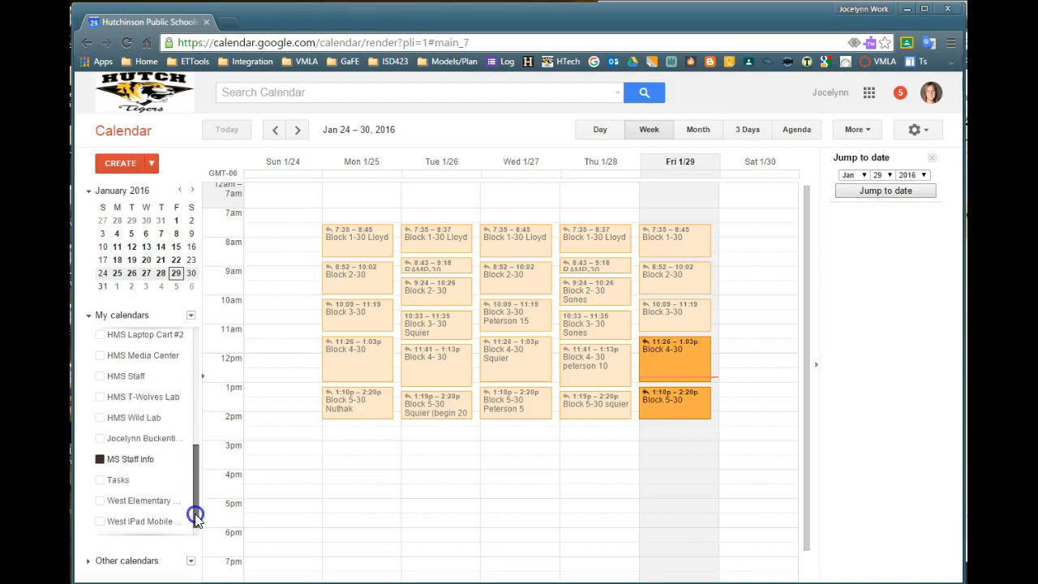
{"action": "scroll", "scroll_direction": "up", "scroll_amount": 3}
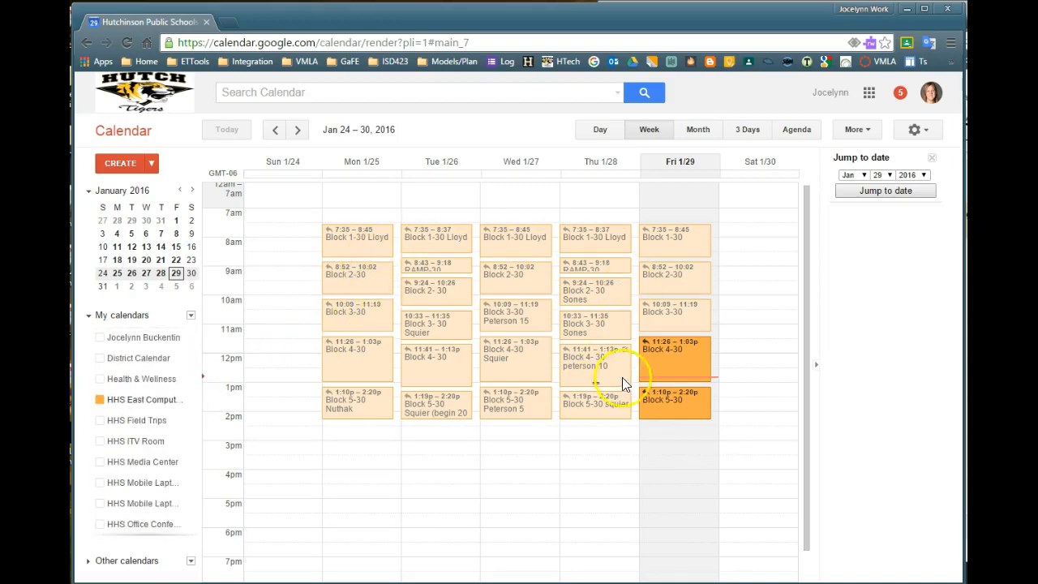
Show HHS East Computer Lab and HHS Media Center bookings, then hide both to leave the week empty.
{"action": "left_click", "coordinate": [99, 399]}
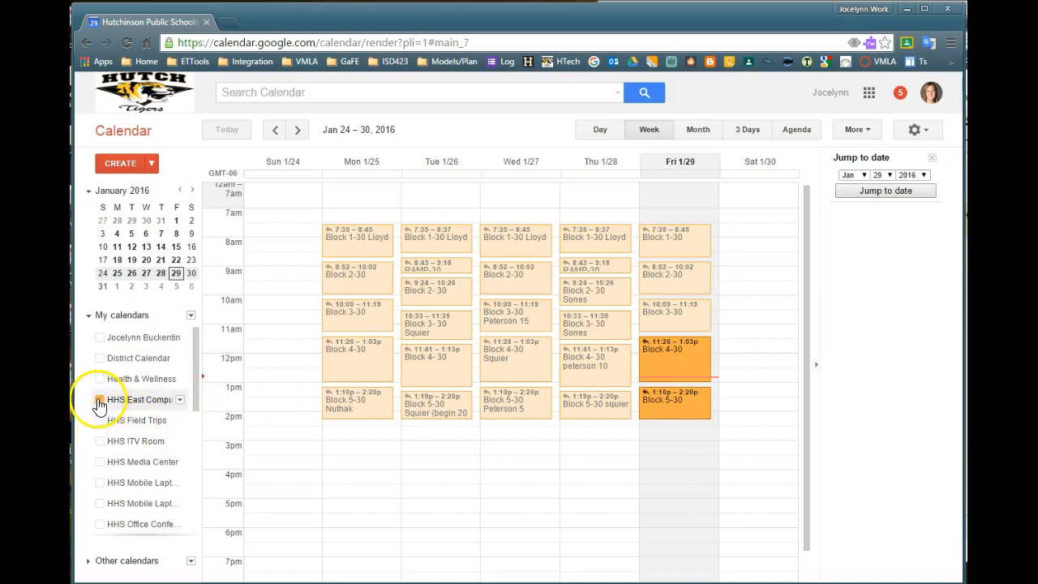
{"action": "left_click", "coordinate": [99, 399]}
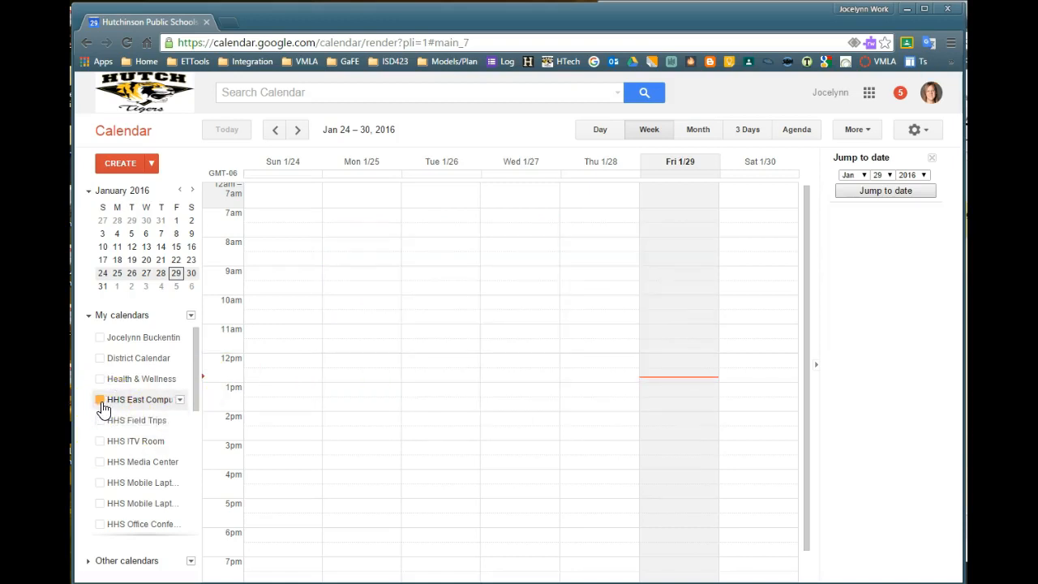
{"action": "left_click", "coordinate": [99, 399]}
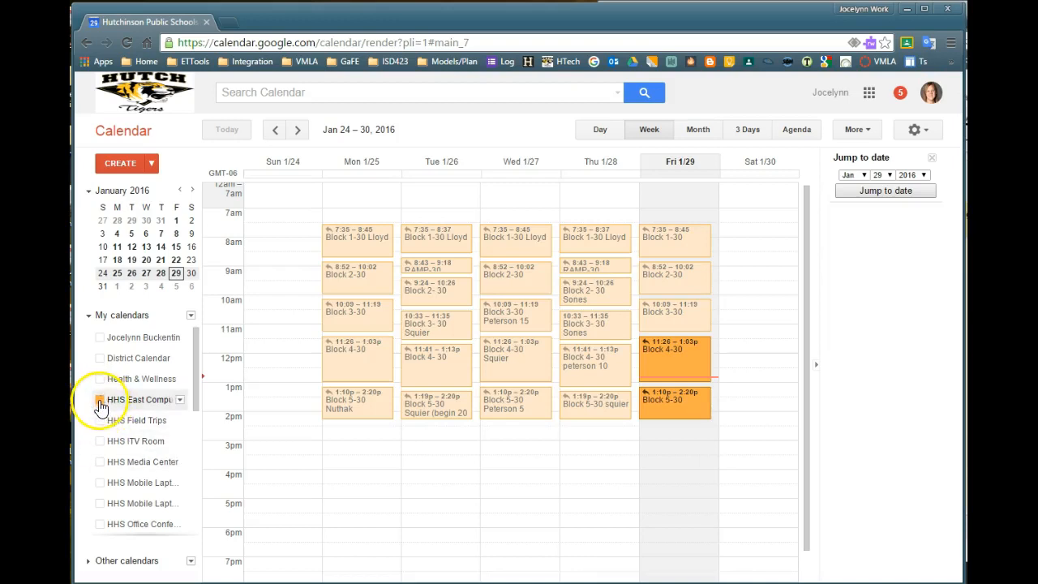
{"action": "left_click", "coordinate": [99, 399]}
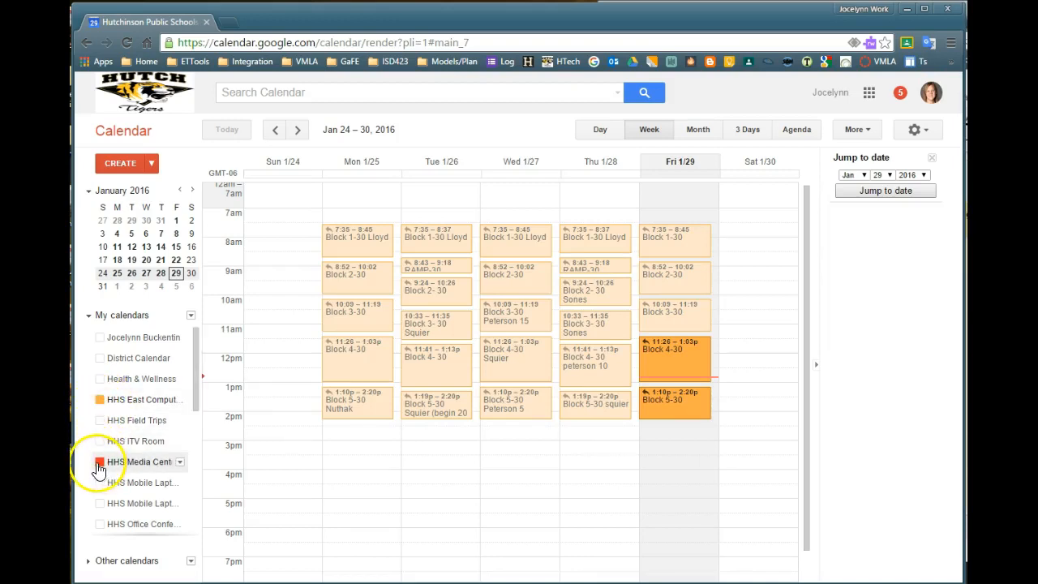
{"action": "left_click", "coordinate": [100, 462]}
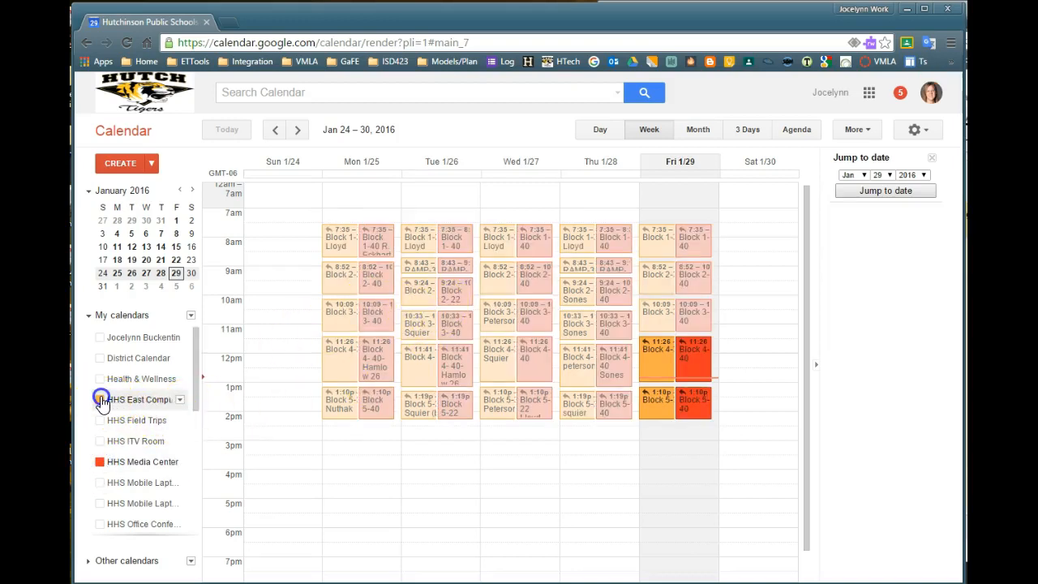
{"action": "left_click", "coordinate": [99, 399]}
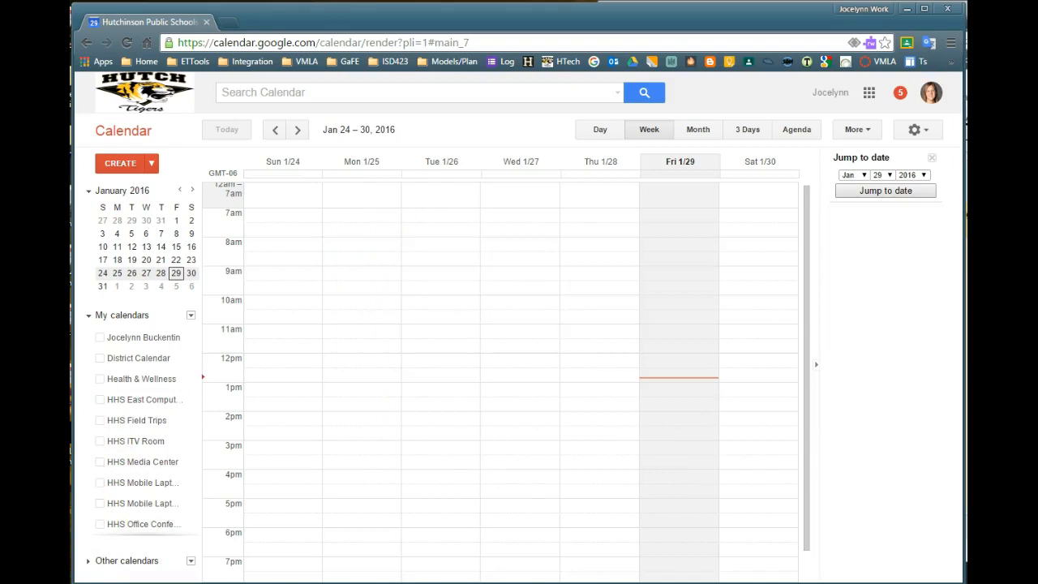